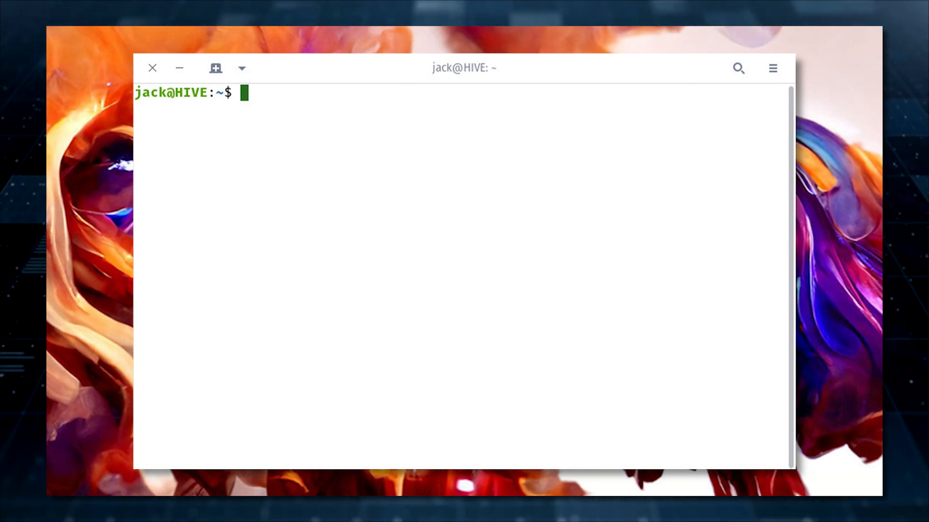
- Install Flatpak with 'sudo apt-get install flatpak -y'
text(su)
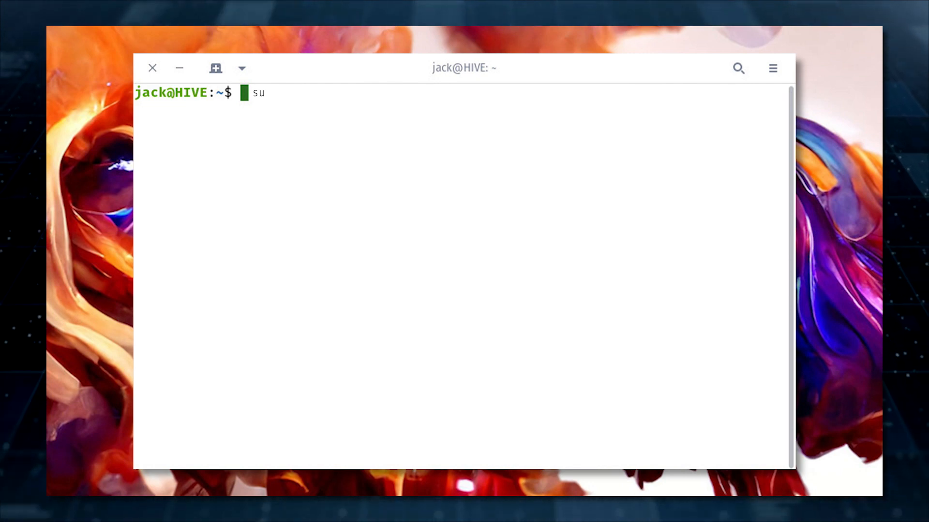
text(sudo apt-get install flatpak -y)
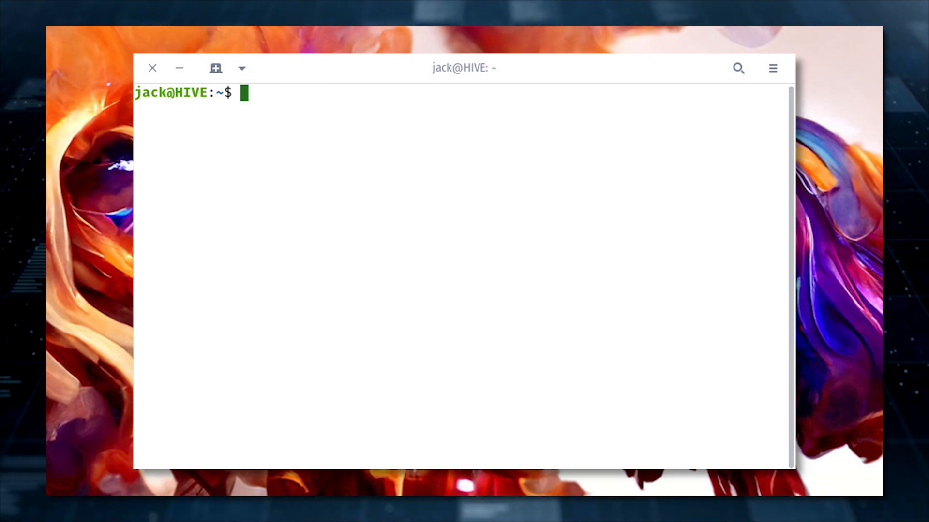
- Add the Flathub remote (flathub.org/repo/flathub.flatpakrepo) and run 'flatpak install warp'
text(sudo fla)
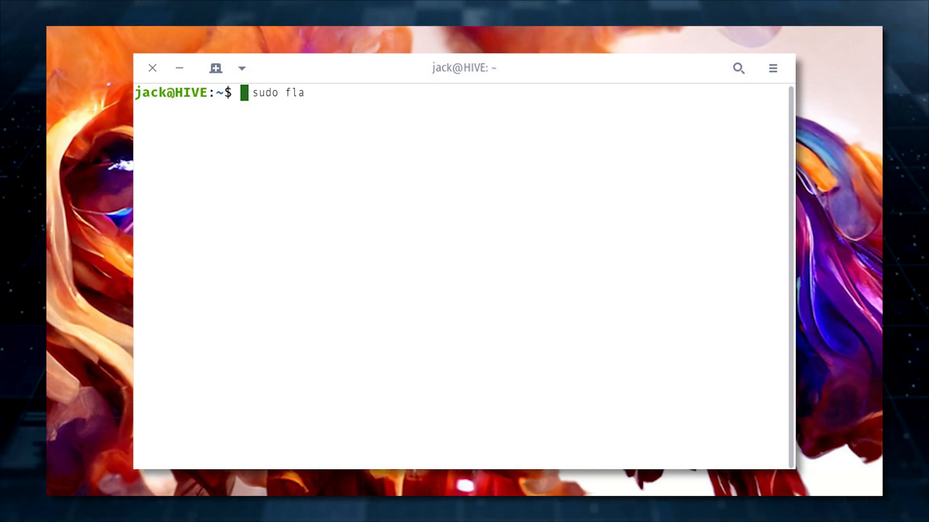
text(tpak remote-add --if-not-exists f)
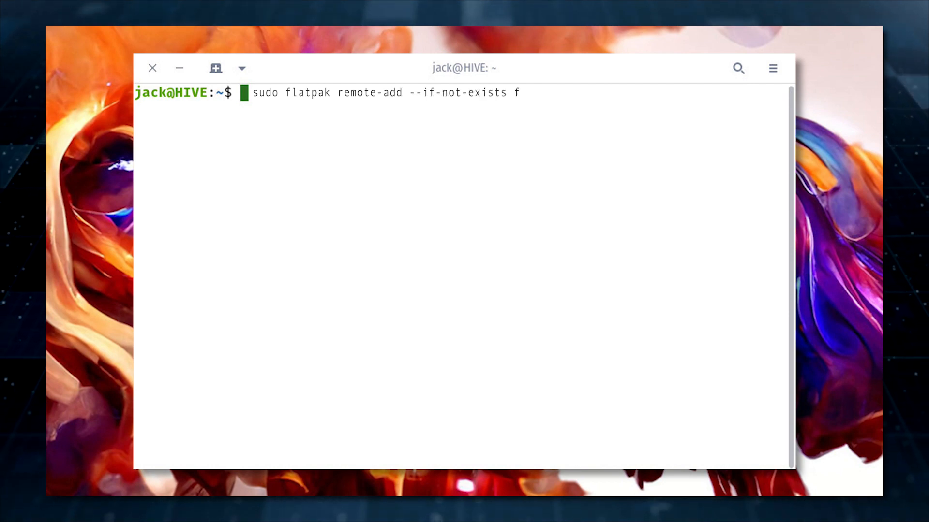
text(lathub https://flathub.org/repo/f)
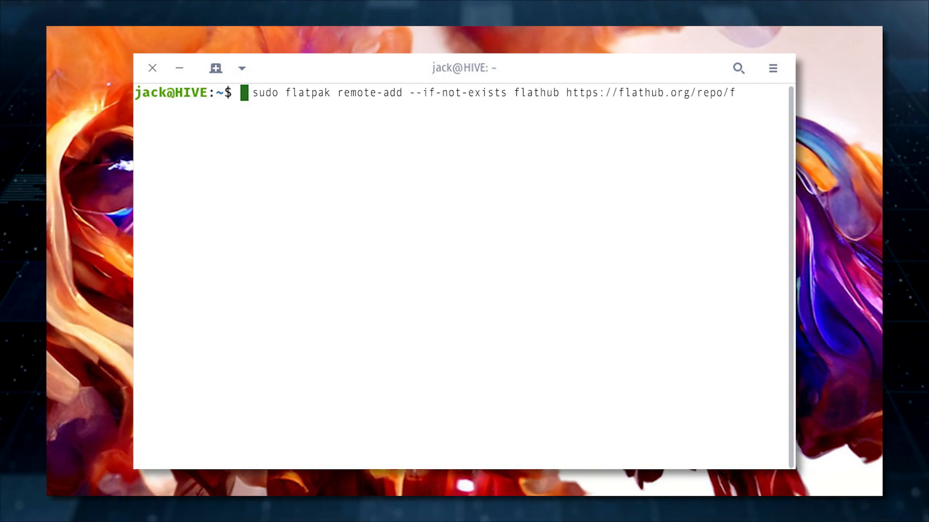
text(lathub.flatpakrepo)
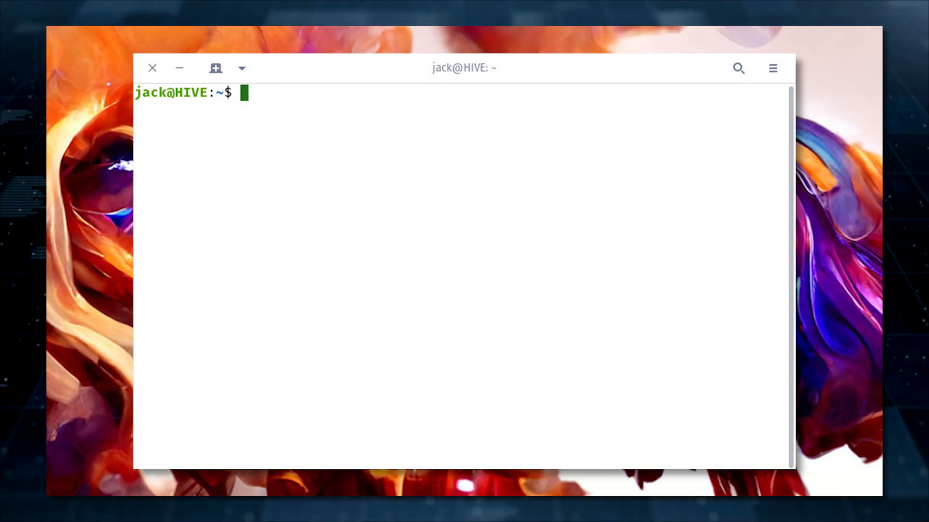
text(flatpak install warp)
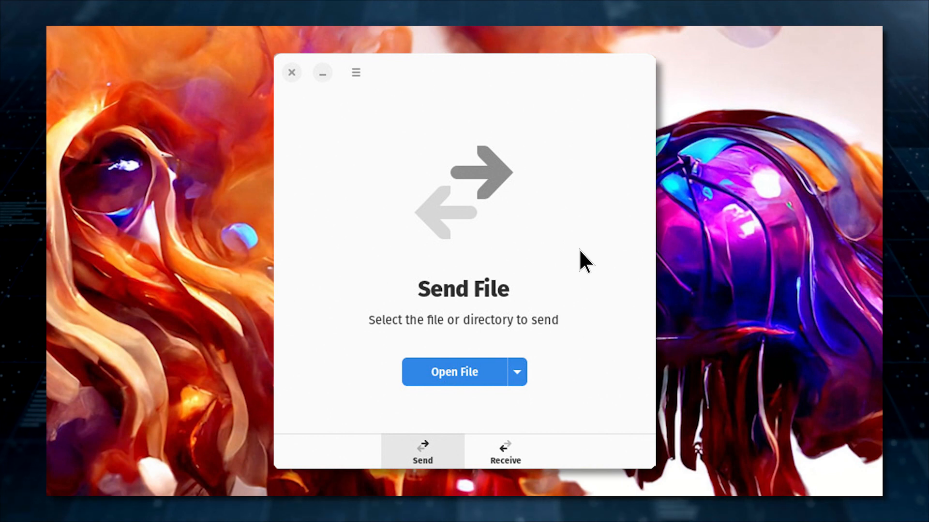
mouse_move(441, 456)
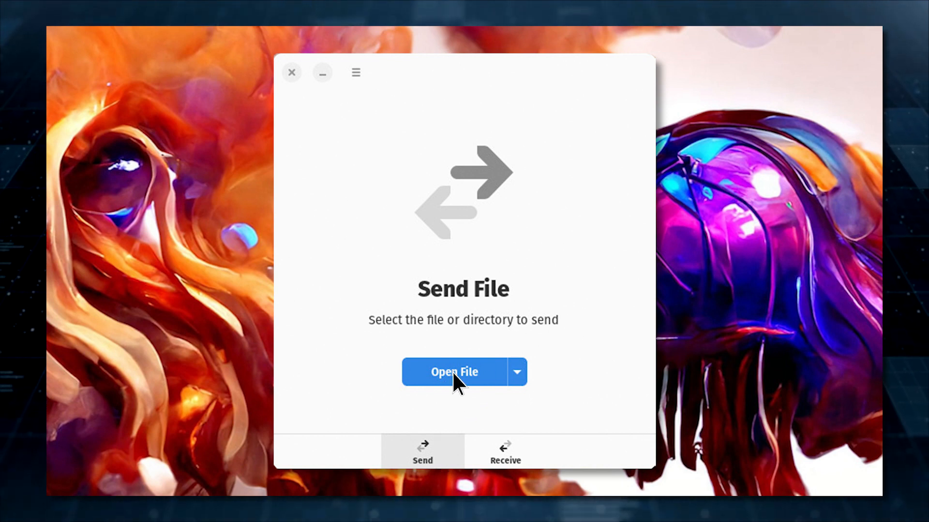
- Open Warp's file chooser from the Send tab's Open File button
click(454, 372)
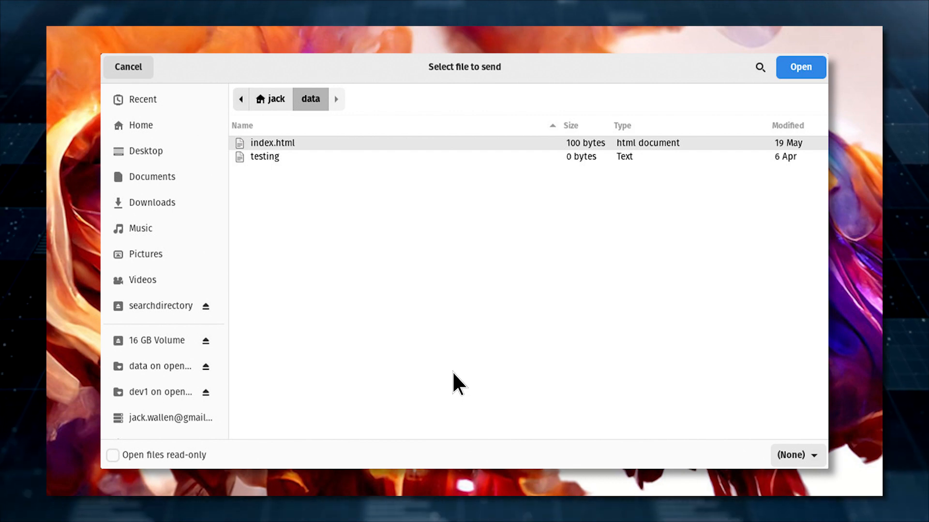
mouse_move(271, 153)
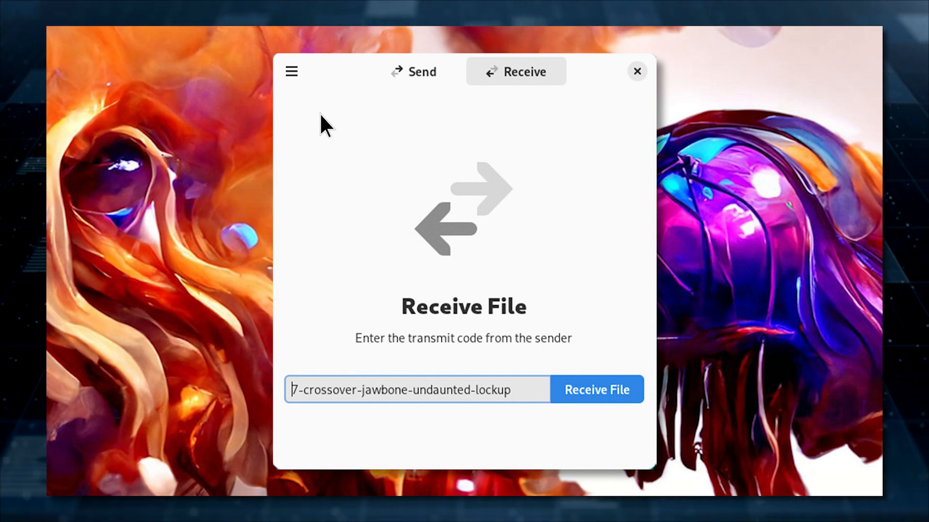
mouse_move(524, 77)
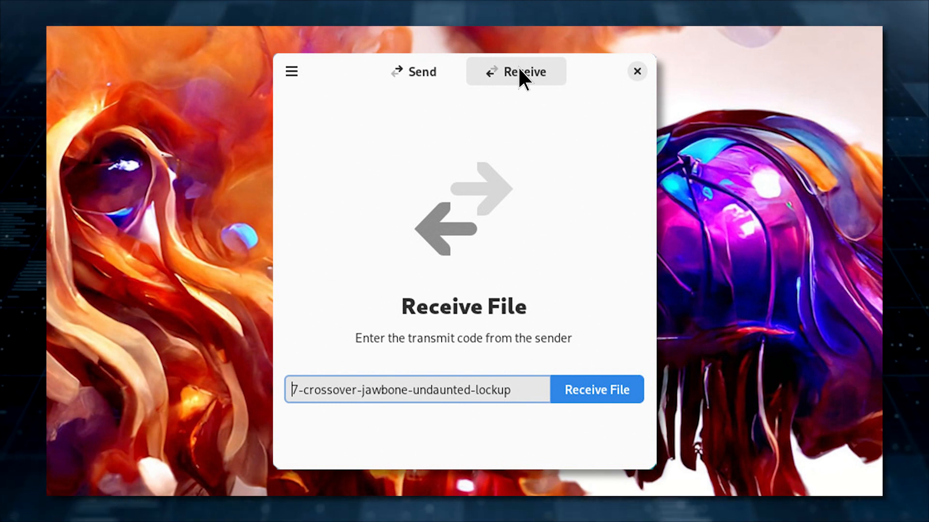
mouse_move(406, 408)
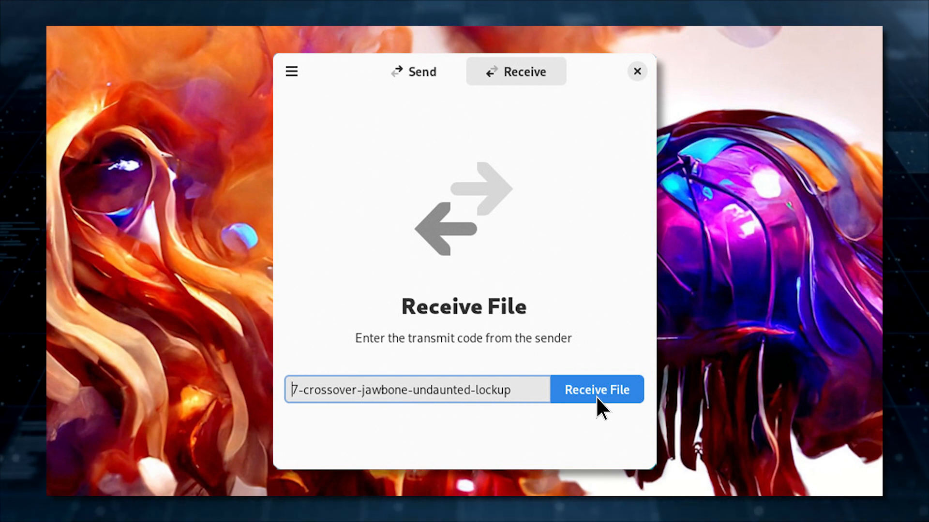
click(596, 390)
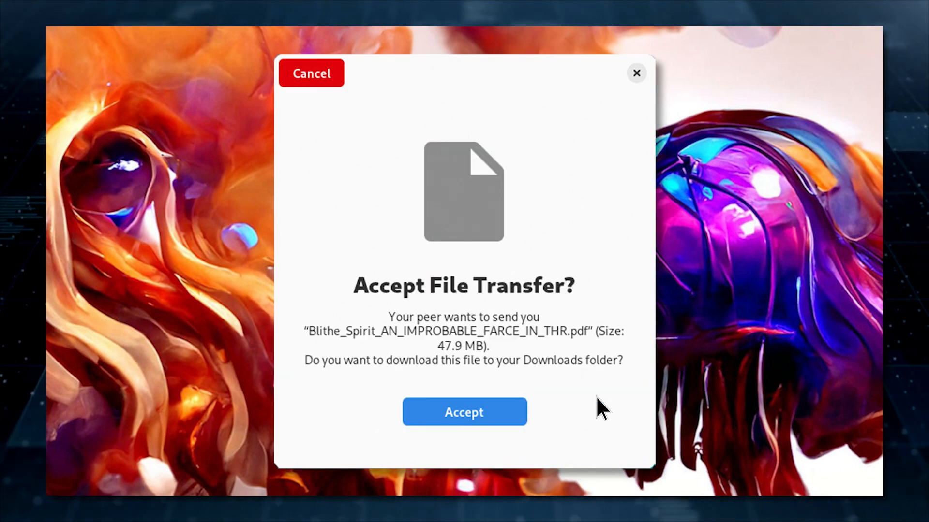